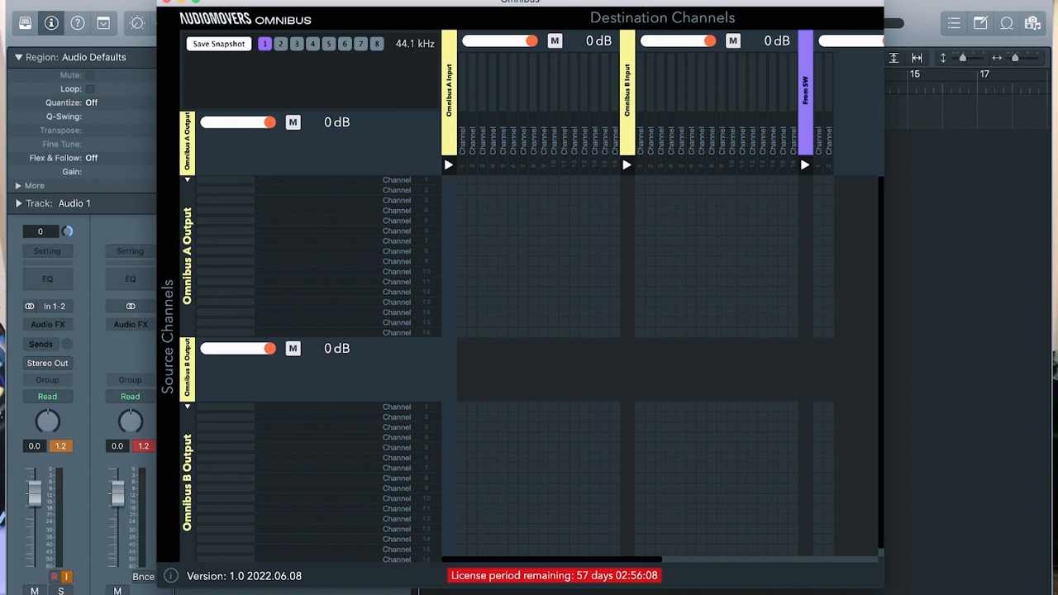
- Open the Apple menu and dismiss it without choosing anything, leaving the Omnibus routing matrix
left_click(8, 8)
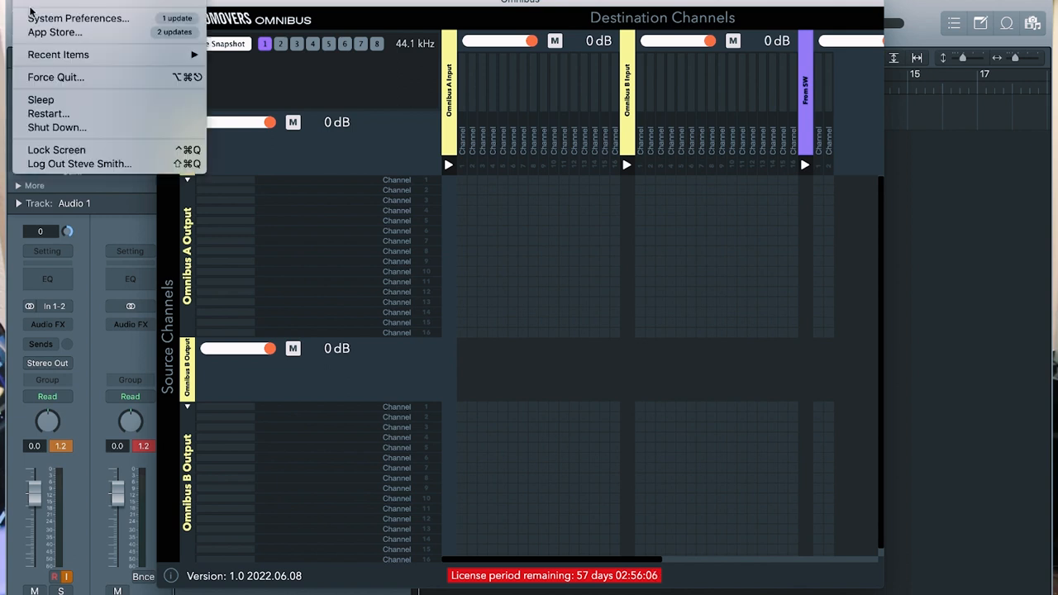
left_click(77, 17)
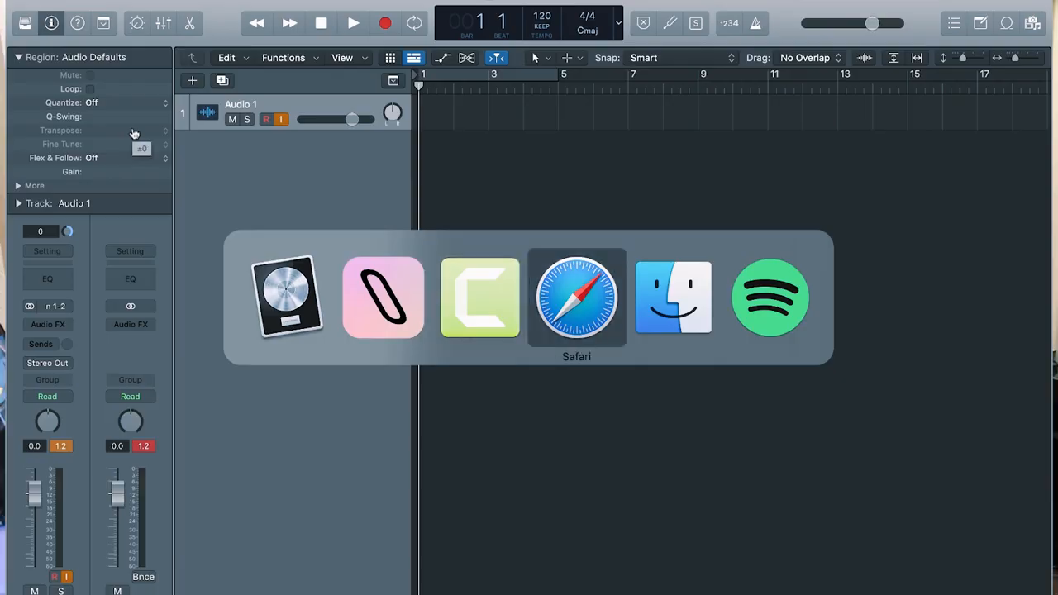
- Play the Safari video so its audio meters on Omnibus A Output channels 1–2
left_click(576, 298)
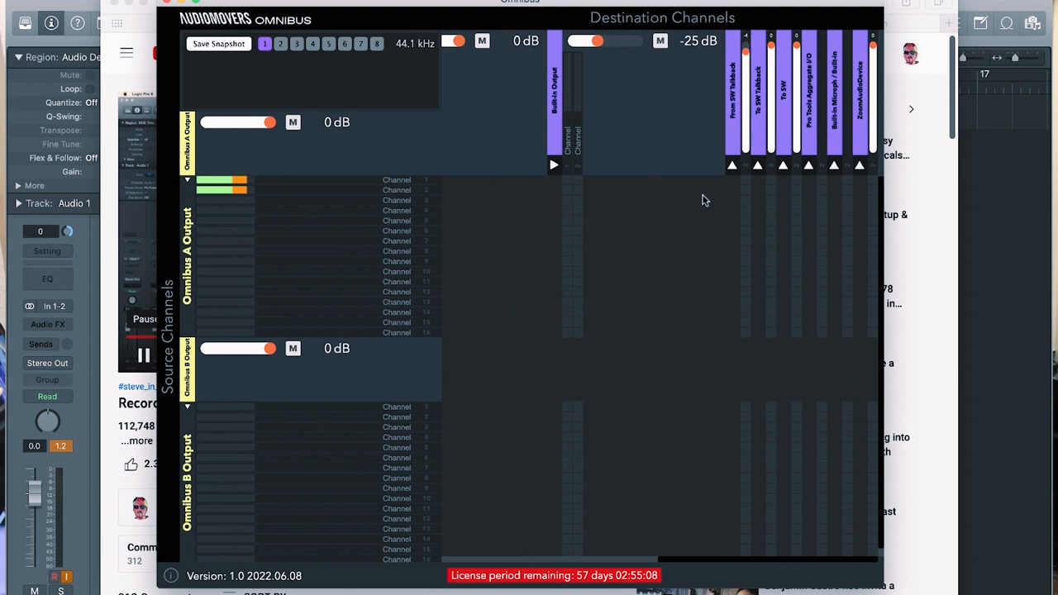
mouse_move(609, 180)
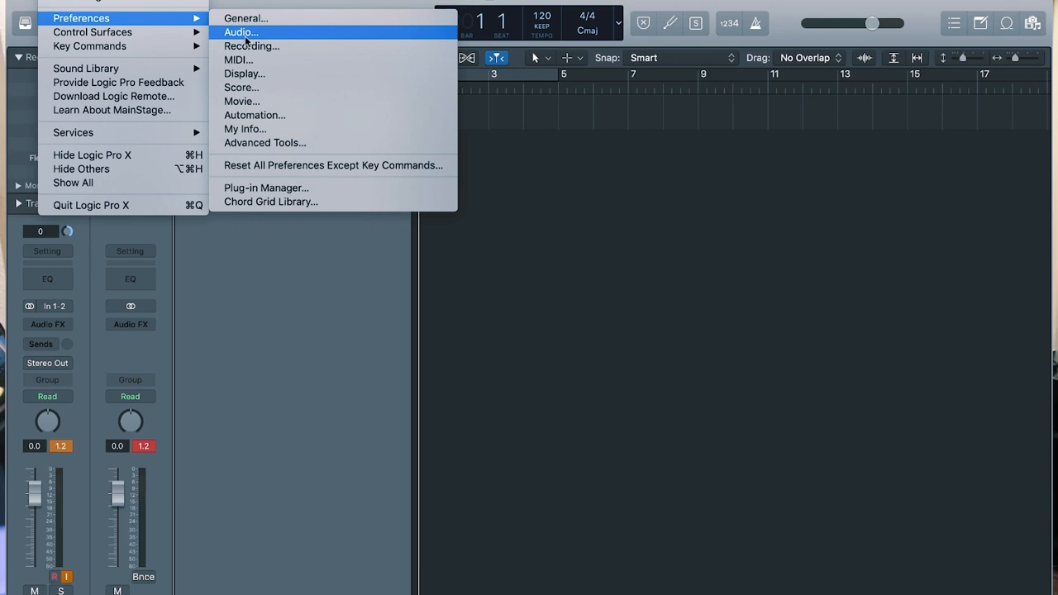
- Check that Logic's Audio preferences use Omnibus A as Input Device, then close them
left_click(241, 32)
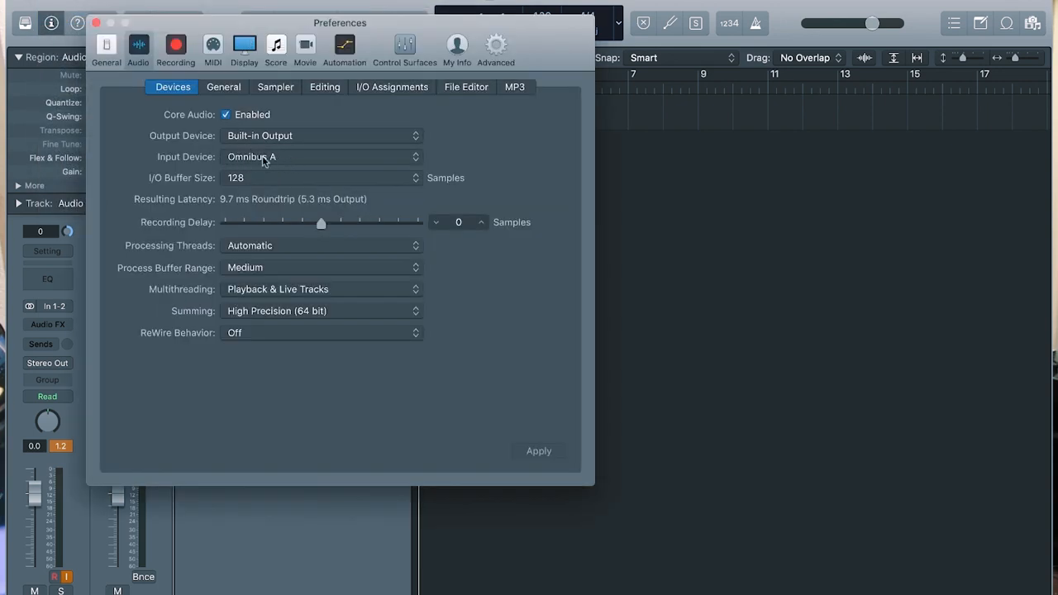
mouse_move(289, 161)
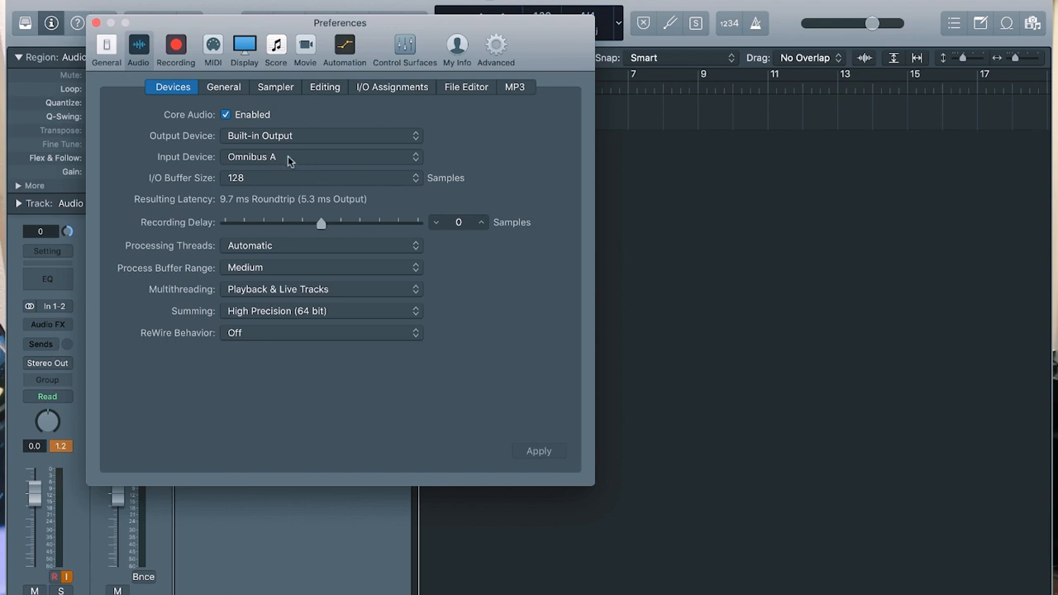
mouse_move(289, 159)
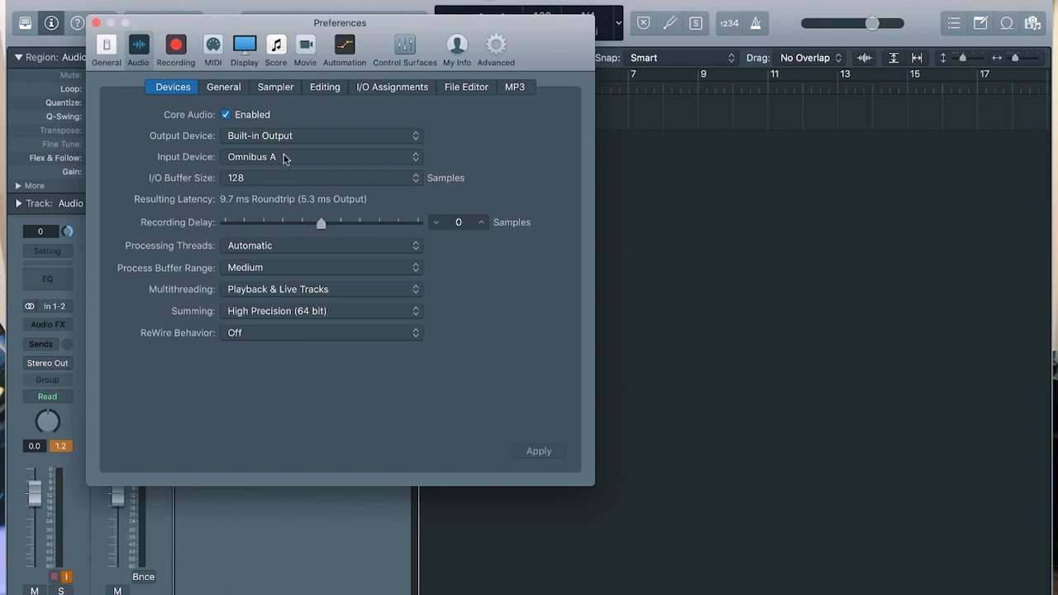
mouse_move(97, 10)
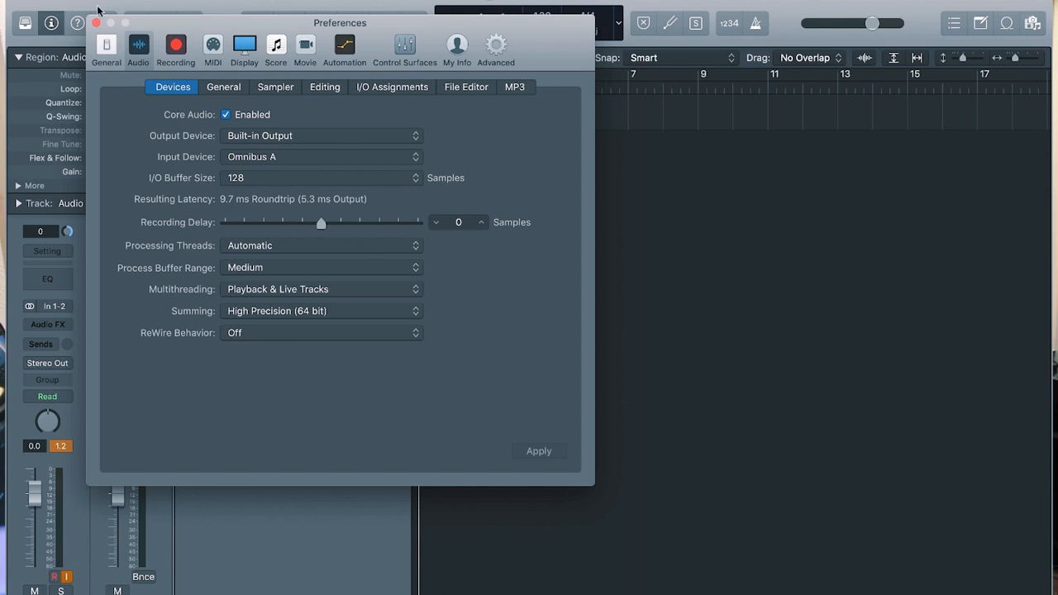
left_click(96, 22)
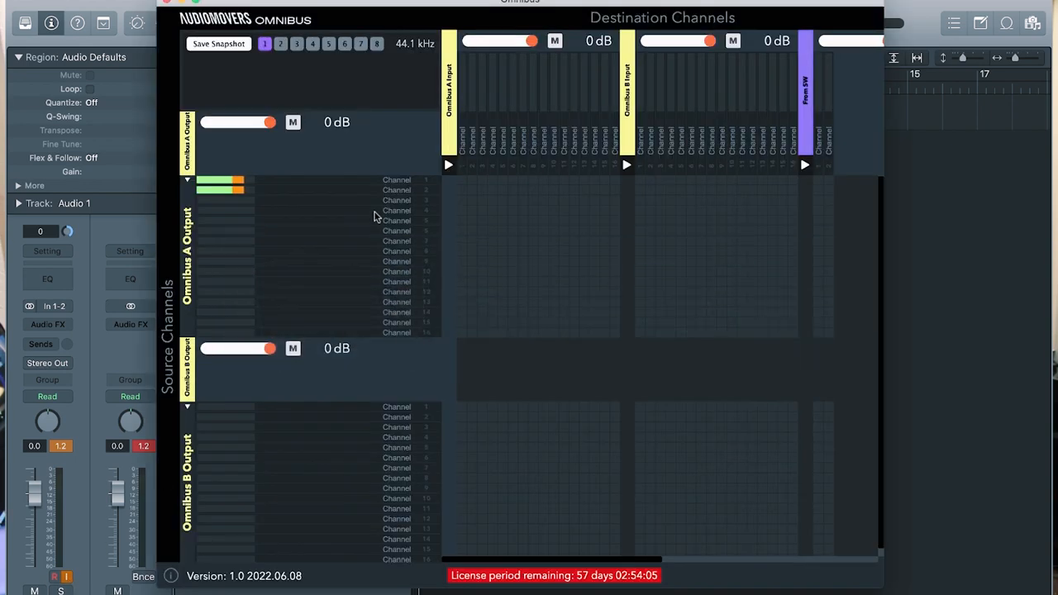
left_click(396, 180)
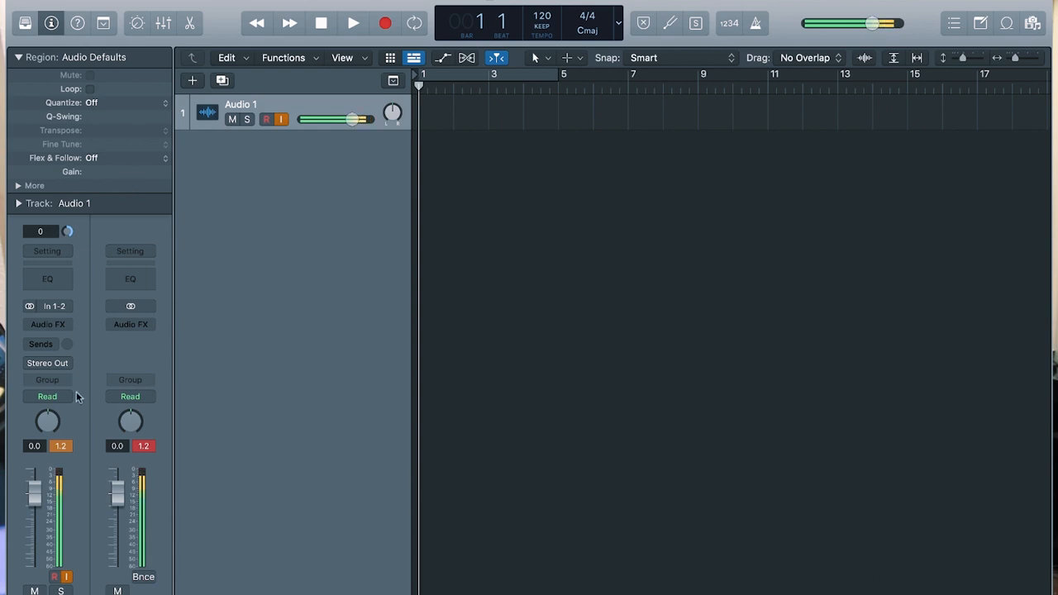
- Record browser audio as region Untitled_1#02 on Audio 1 with No Output, then play it back
left_click(48, 363)
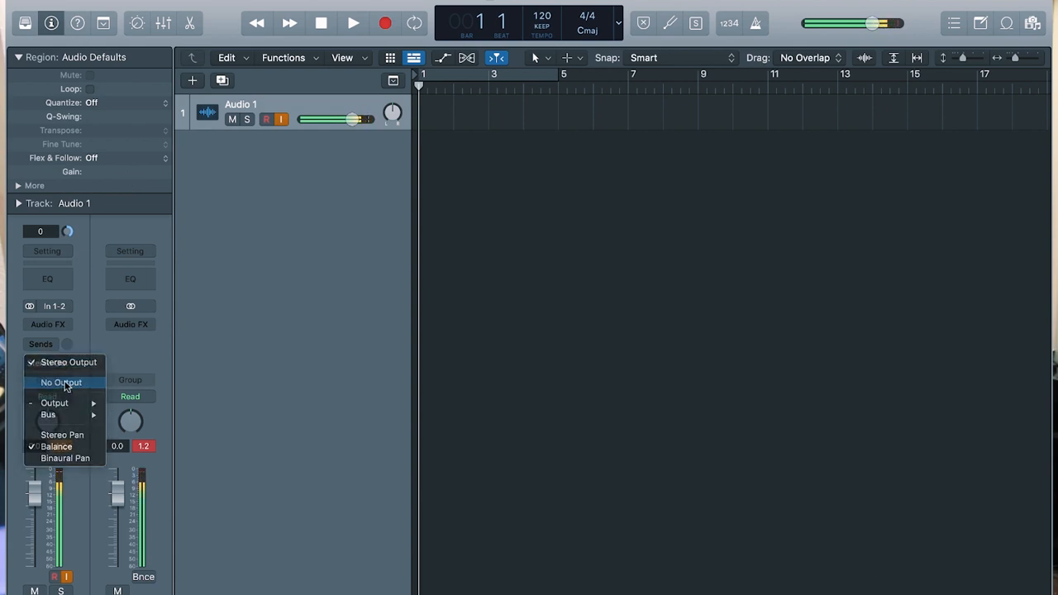
left_click(60, 382)
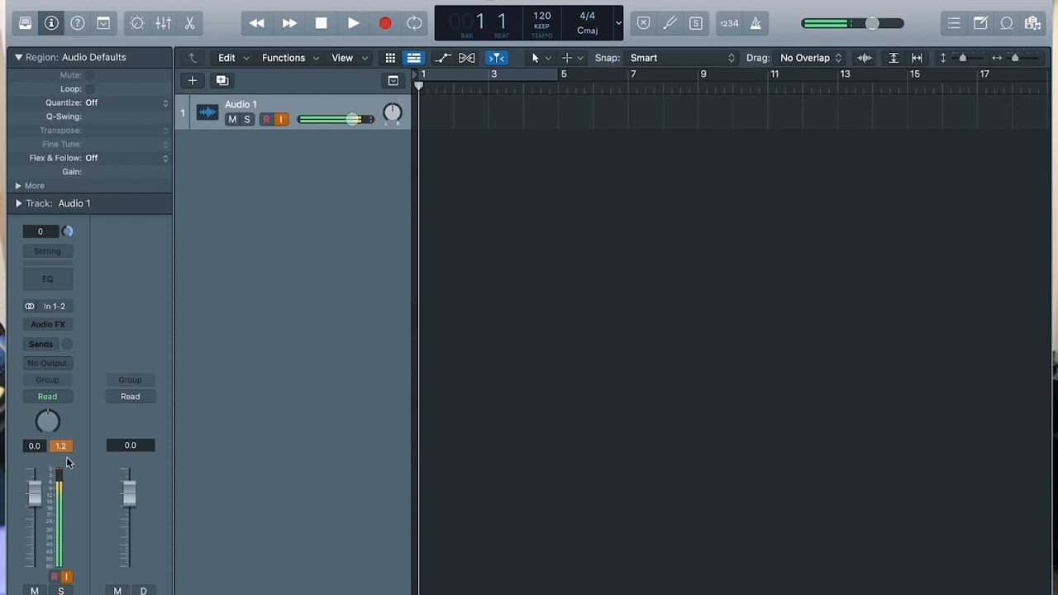
left_click(385, 22)
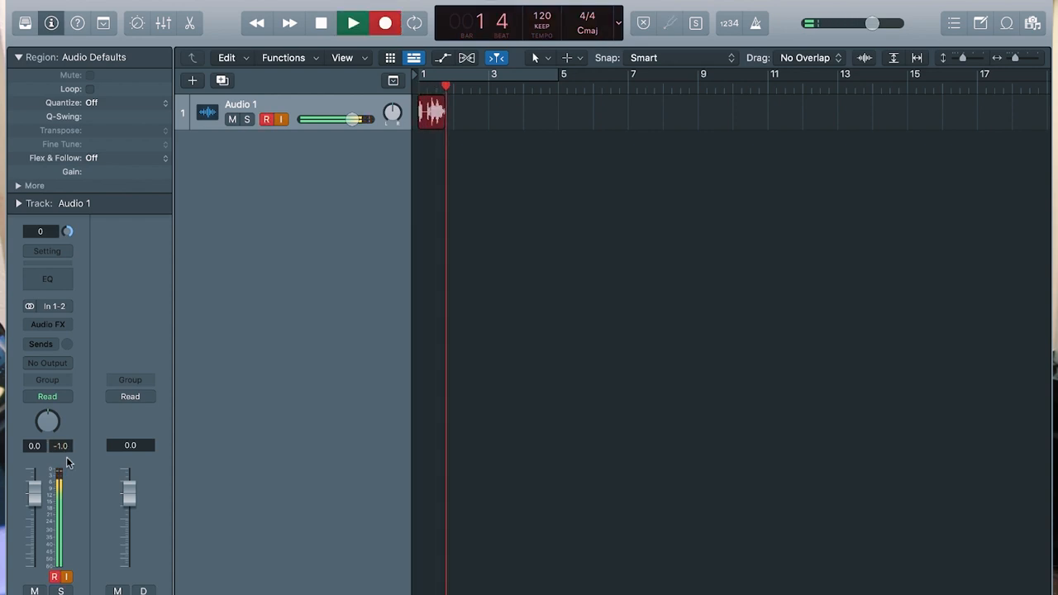
left_click(352, 22)
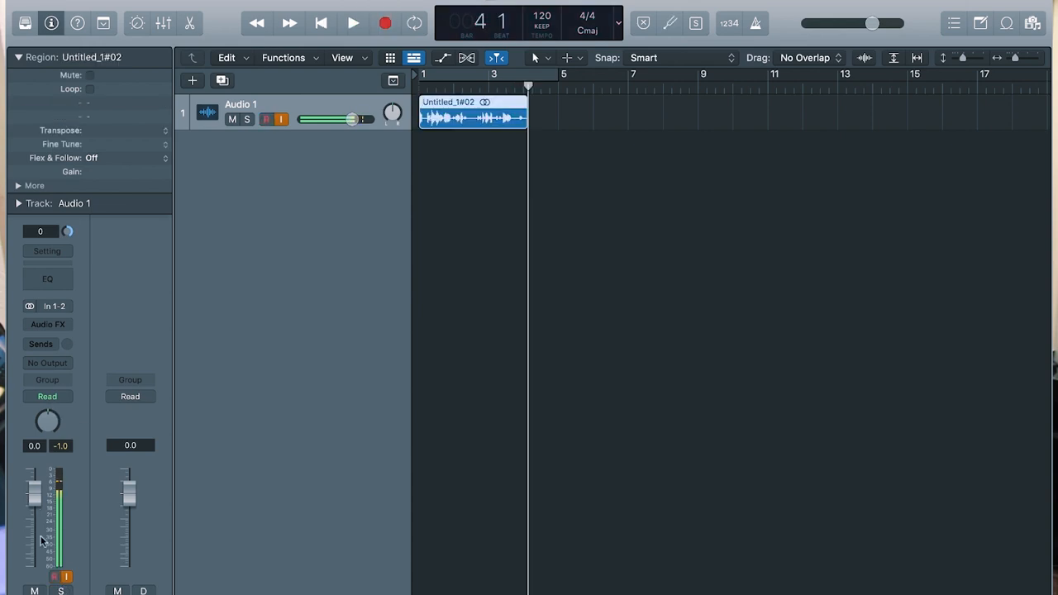
left_click(47, 363)
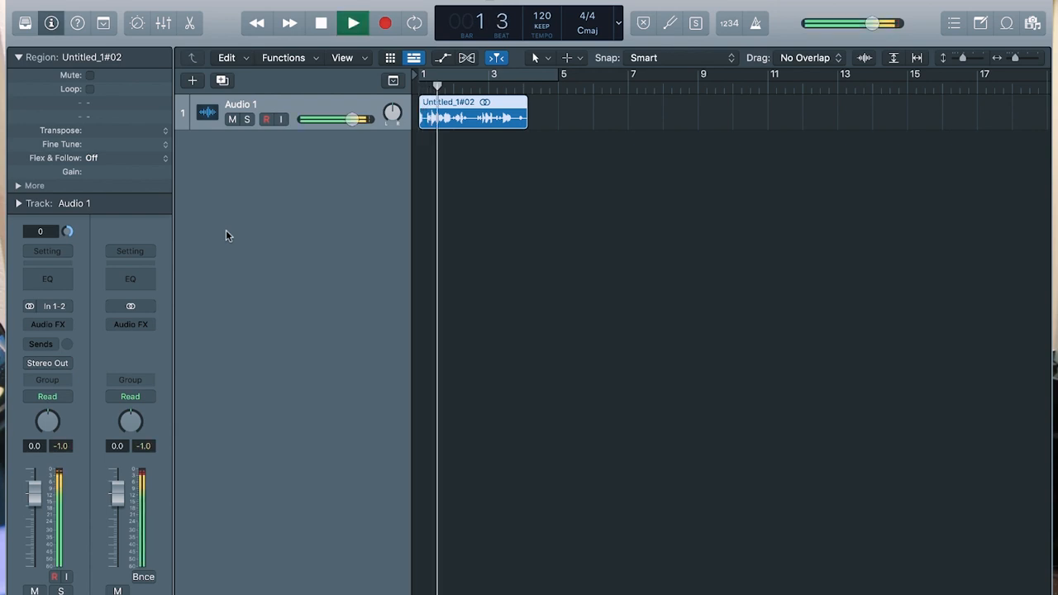
left_click(352, 22)
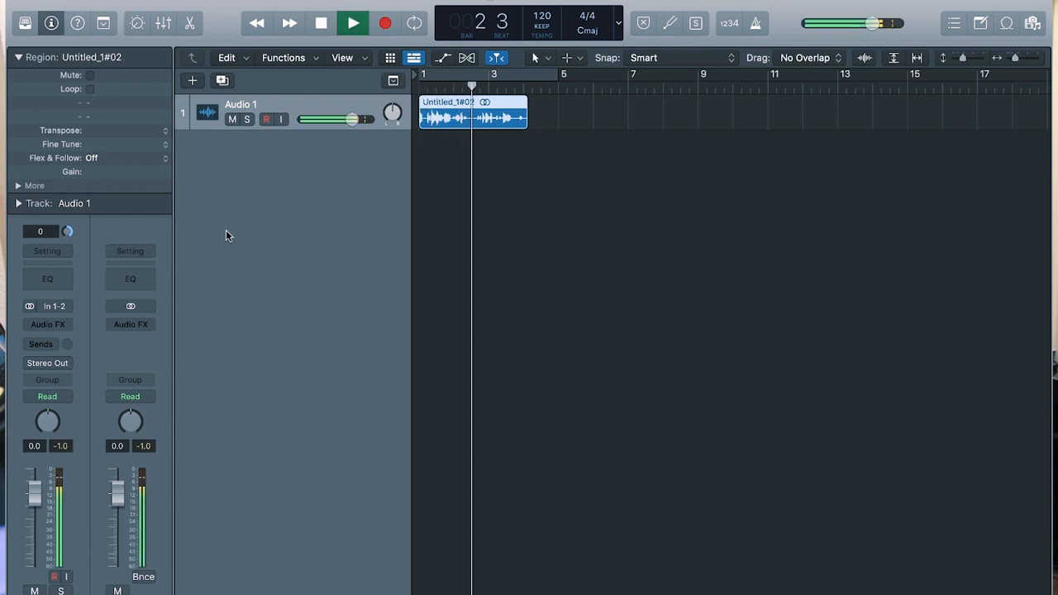